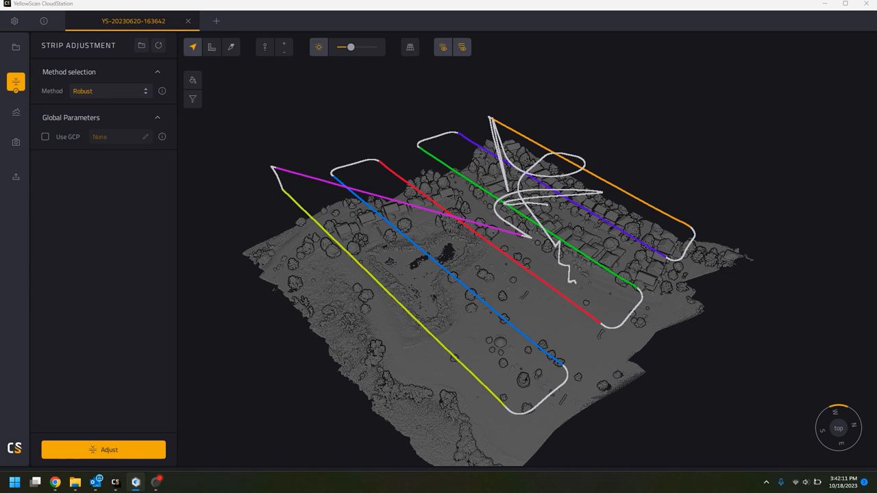
Switch colorization to From Orthophoto mode and start choosing the orthophoto file.
click(545, 240)
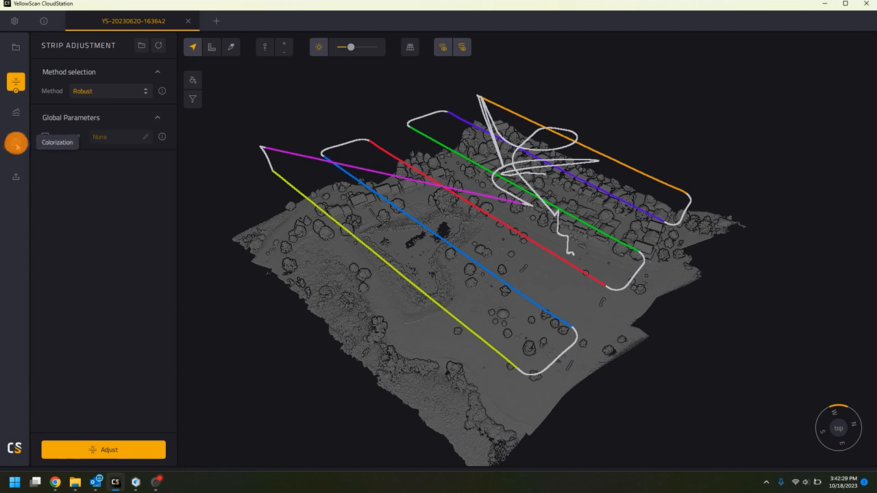
click(15, 143)
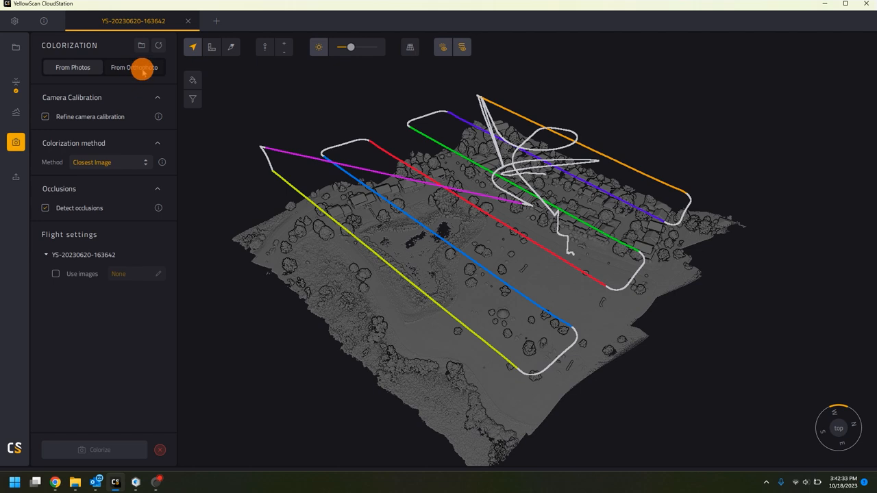
click(134, 67)
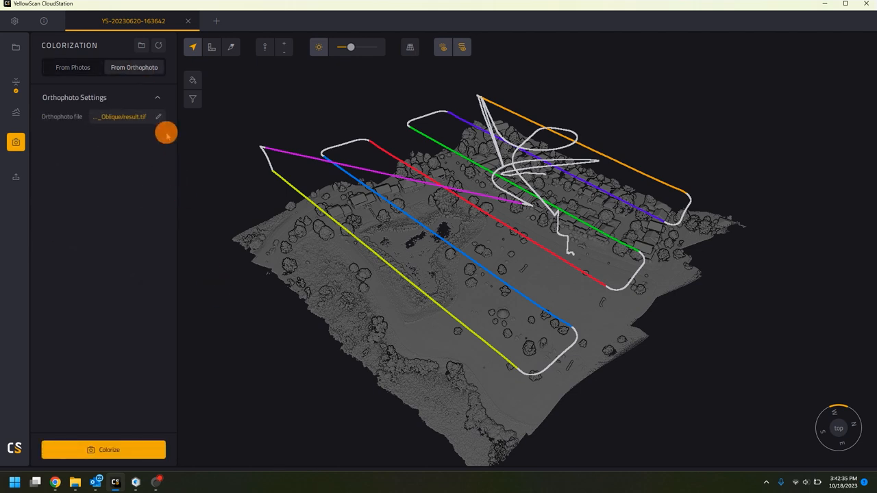
click(159, 117)
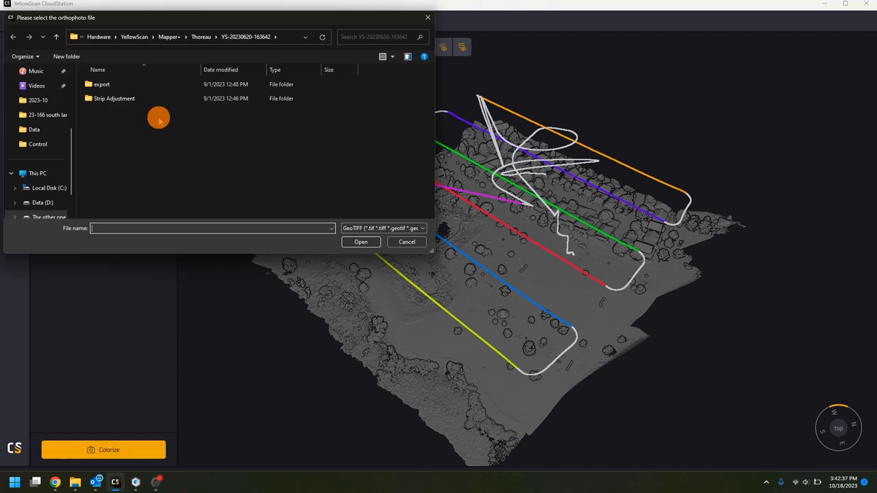
mouse_move(315, 189)
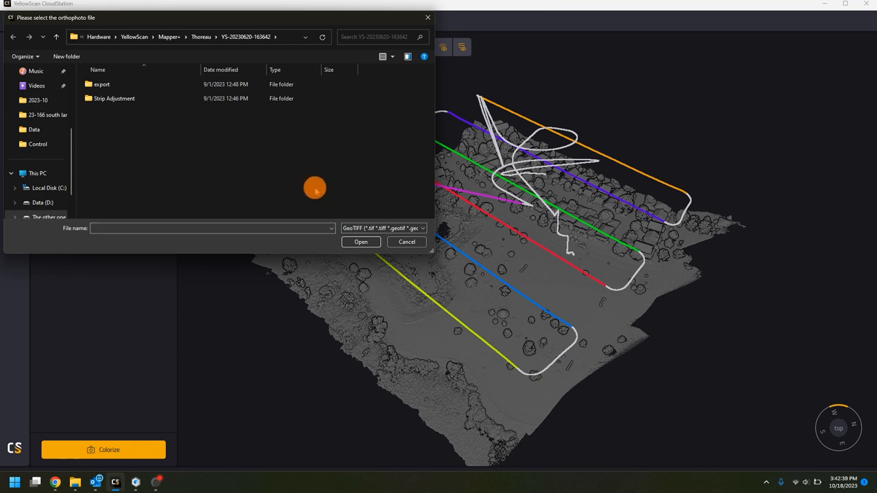
mouse_move(244, 55)
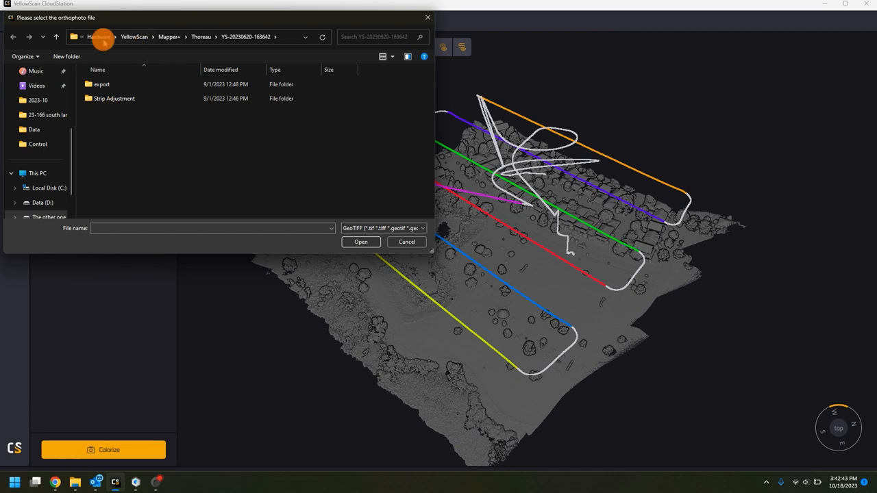
Select result.tif from the Thoreau_Smart_Oblique folder as the orthophoto source.
click(100, 37)
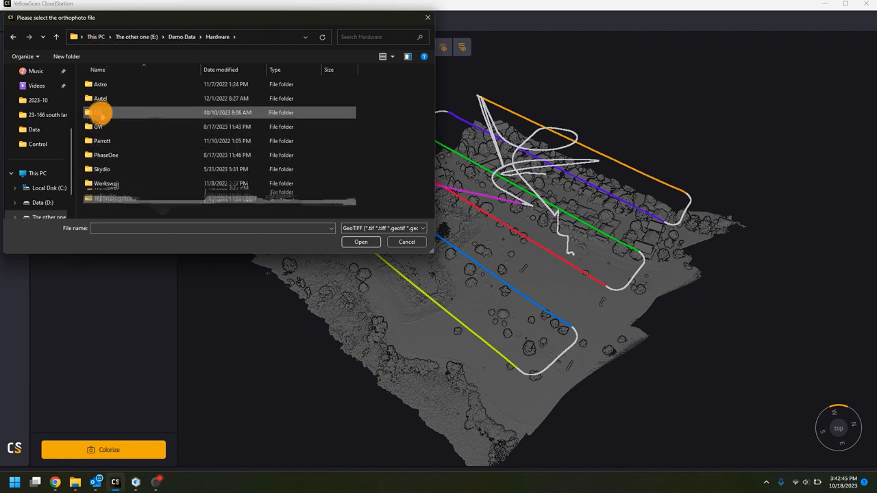
double_click(98, 112)
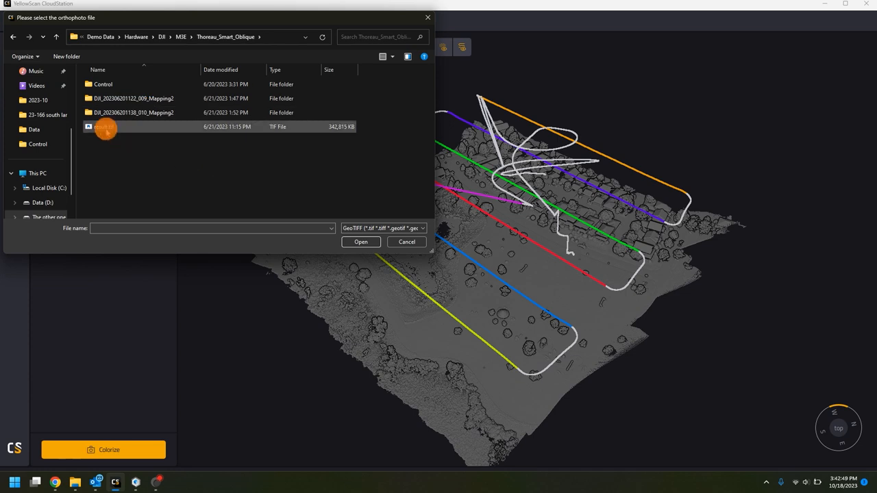
click(103, 126)
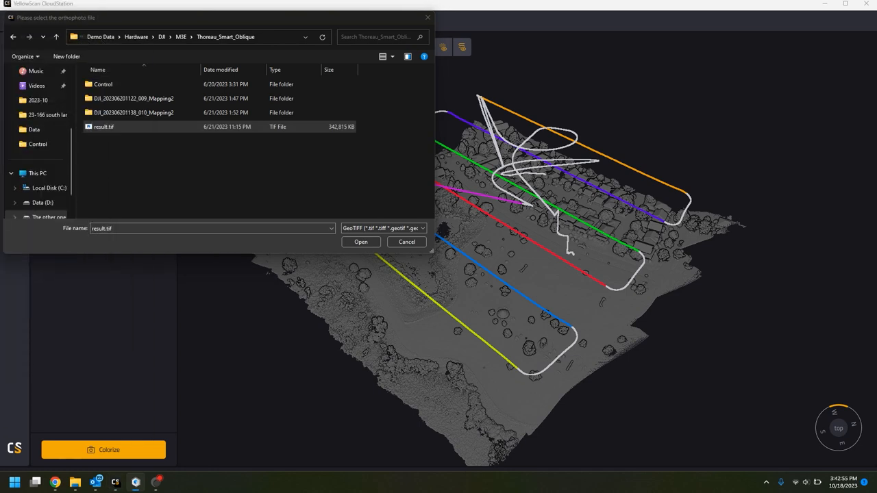
click(361, 242)
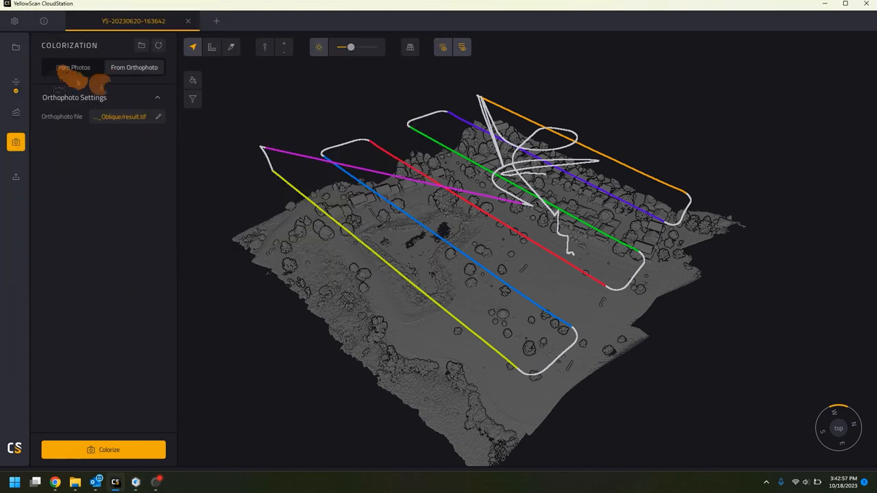
click(104, 450)
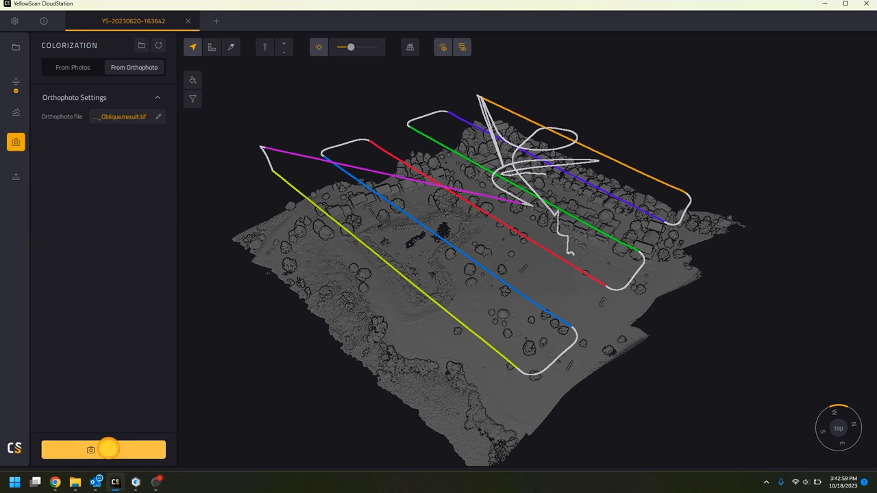
Colorize the point cloud from the result.tif orthophoto and let processing finish.
click(104, 449)
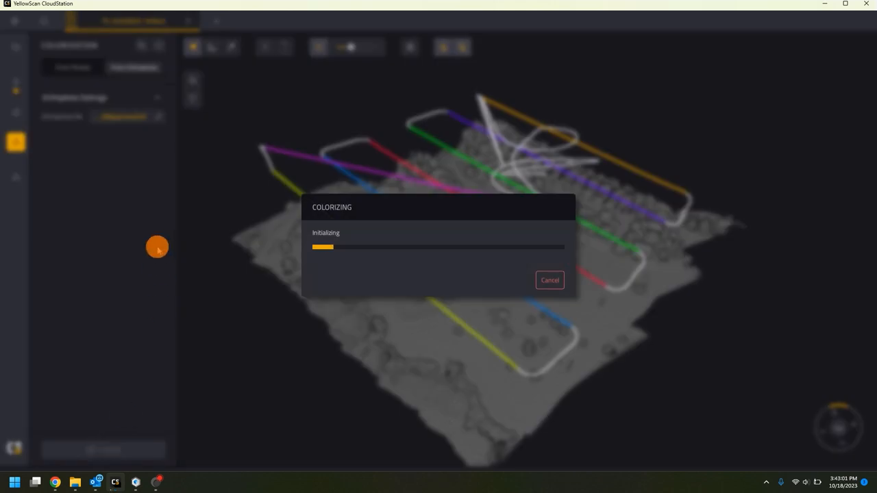
mouse_move(315, 327)
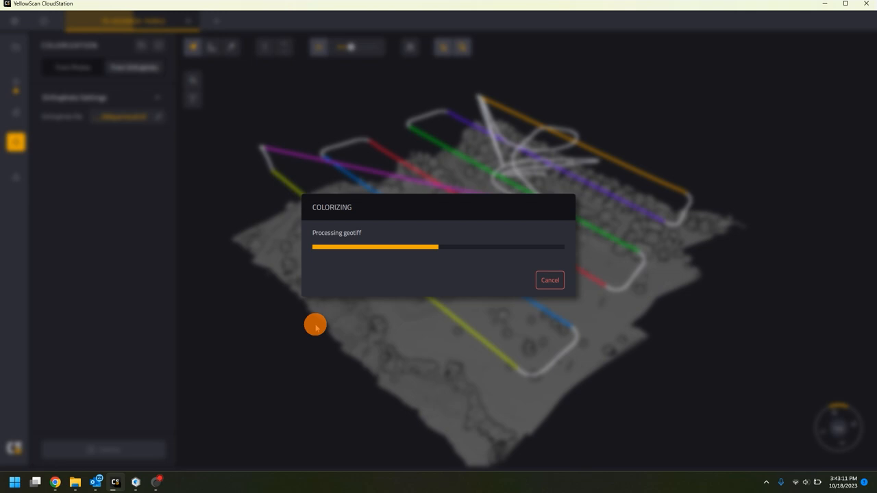
mouse_move(328, 329)
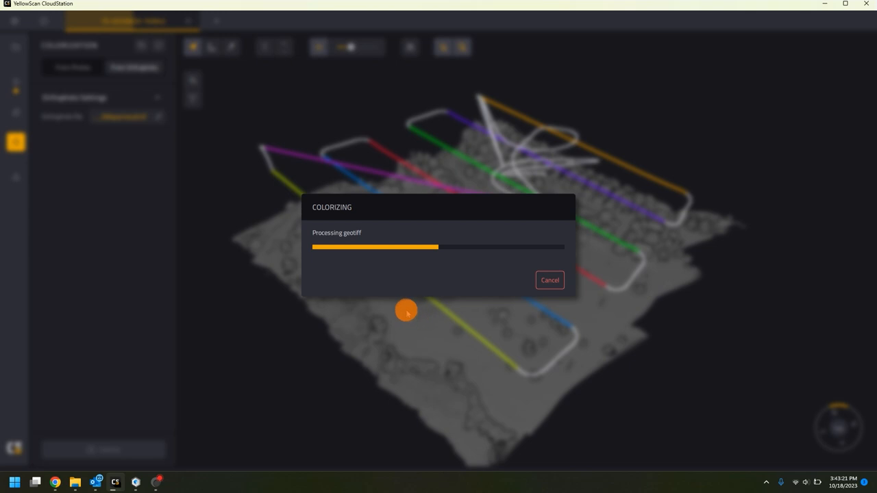
mouse_move(443, 278)
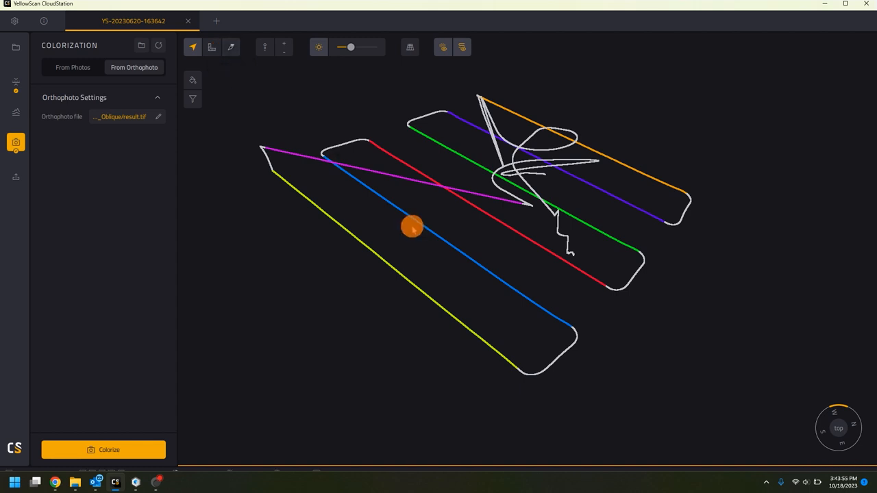
click(105, 450)
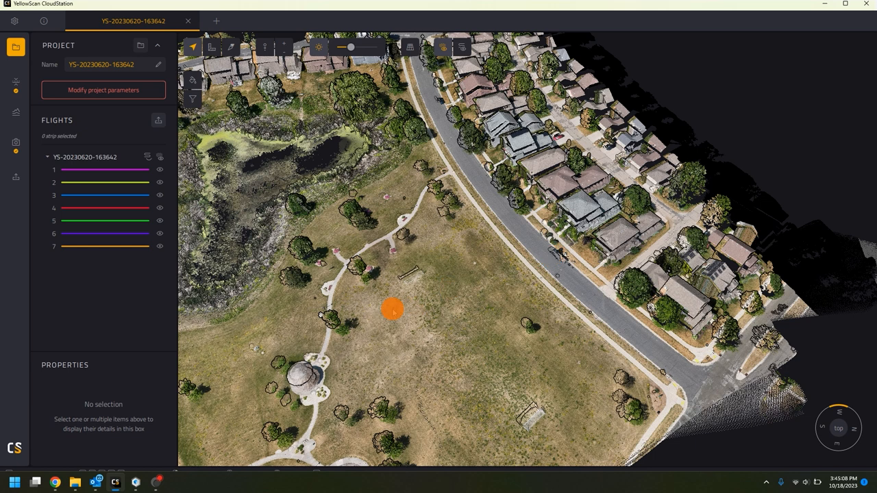
View the true-colour cloud, then return to the From Orthophoto colorization settings.
drag(392, 310, 327, 289)
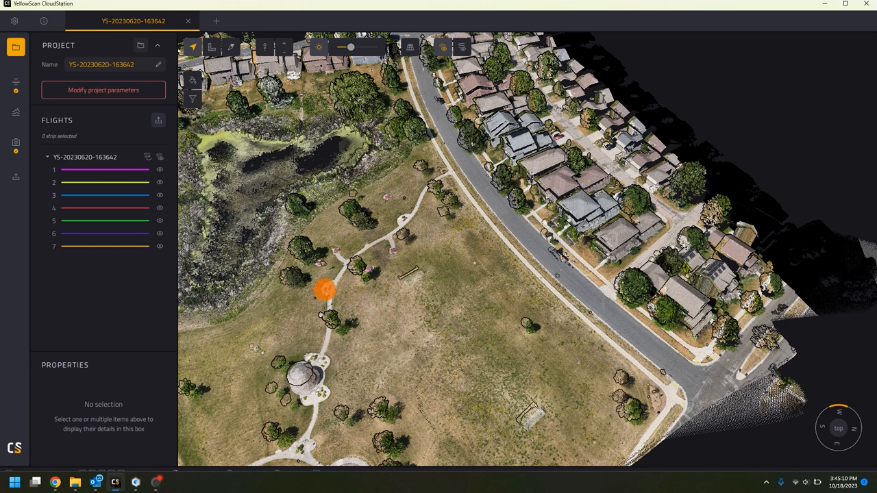
click(15, 144)
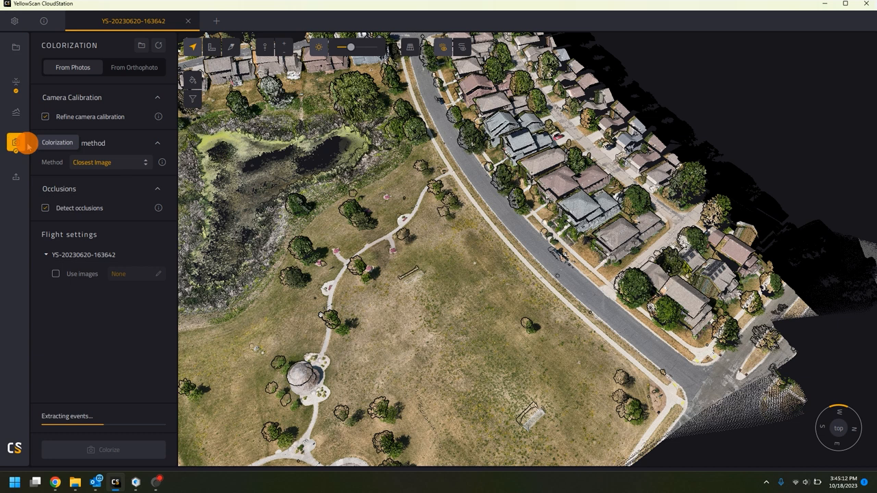
click(134, 68)
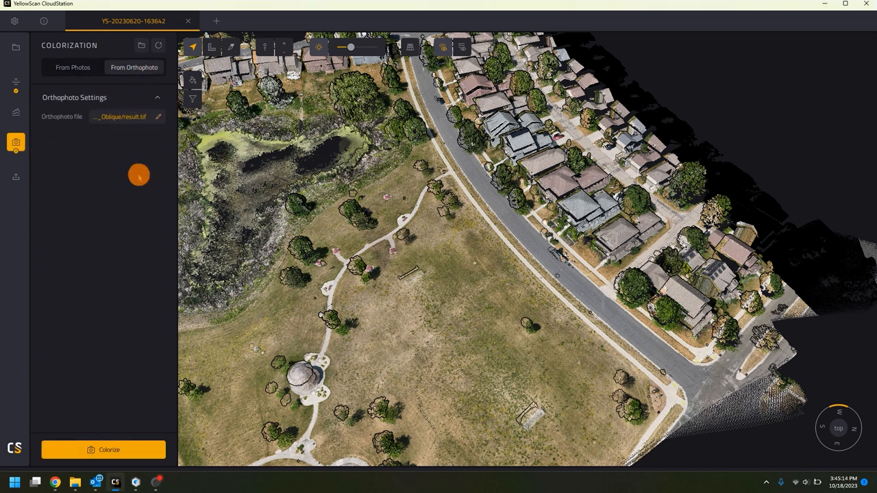
mouse_move(453, 329)
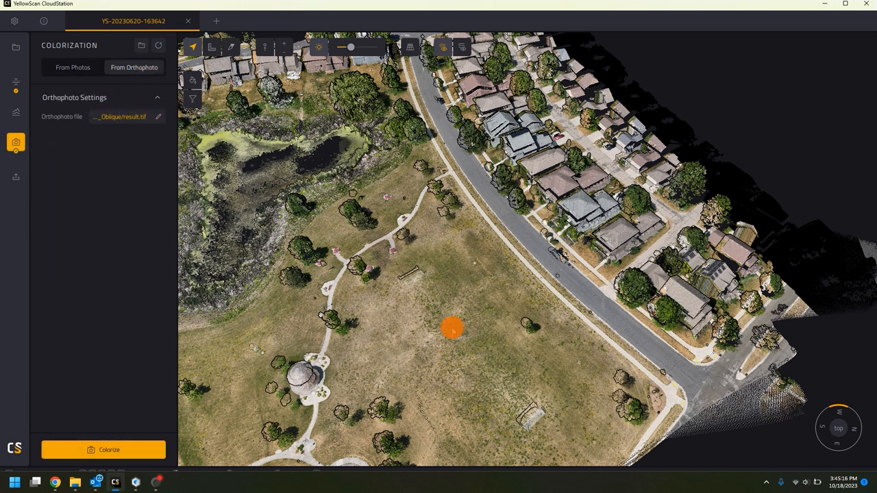